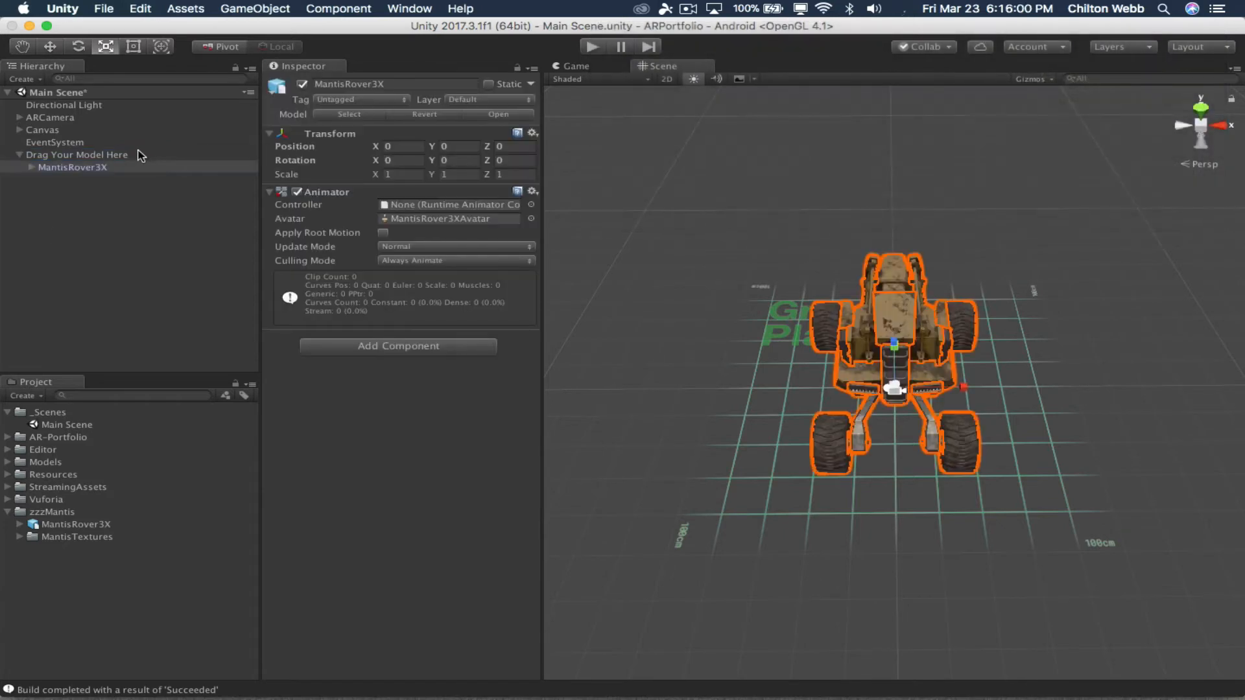
Bring up Build Settings from the File menu and start an Android build.
click(103, 9)
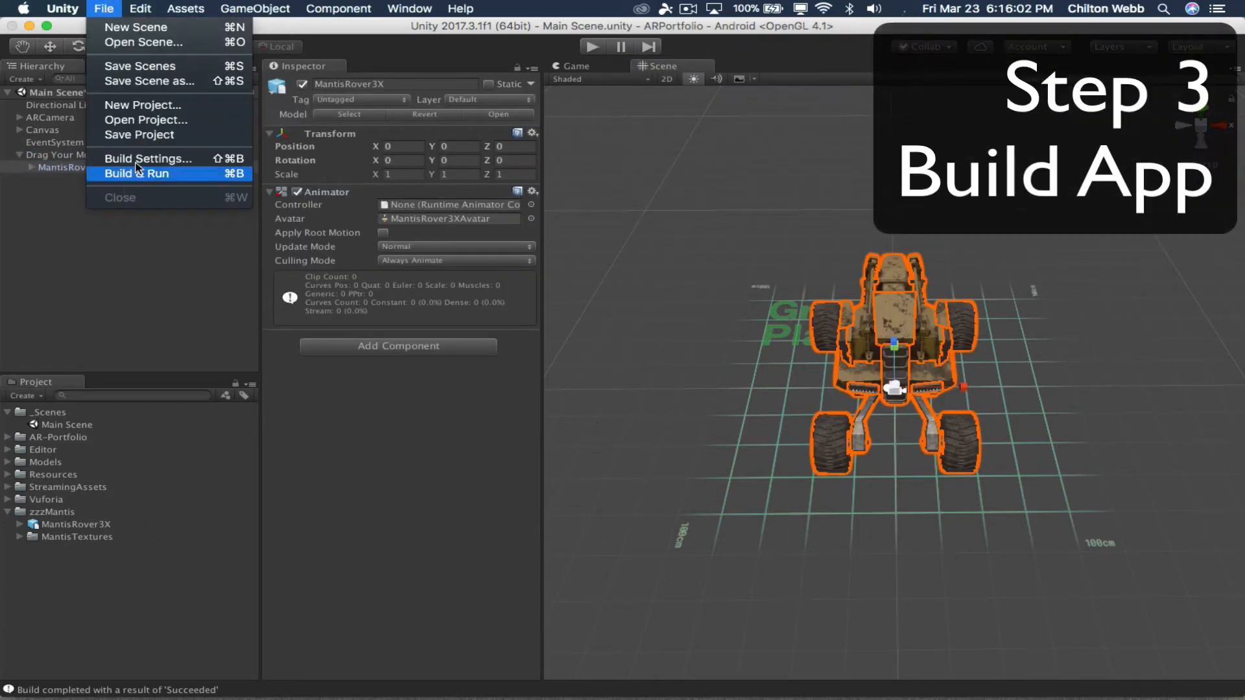
click(147, 159)
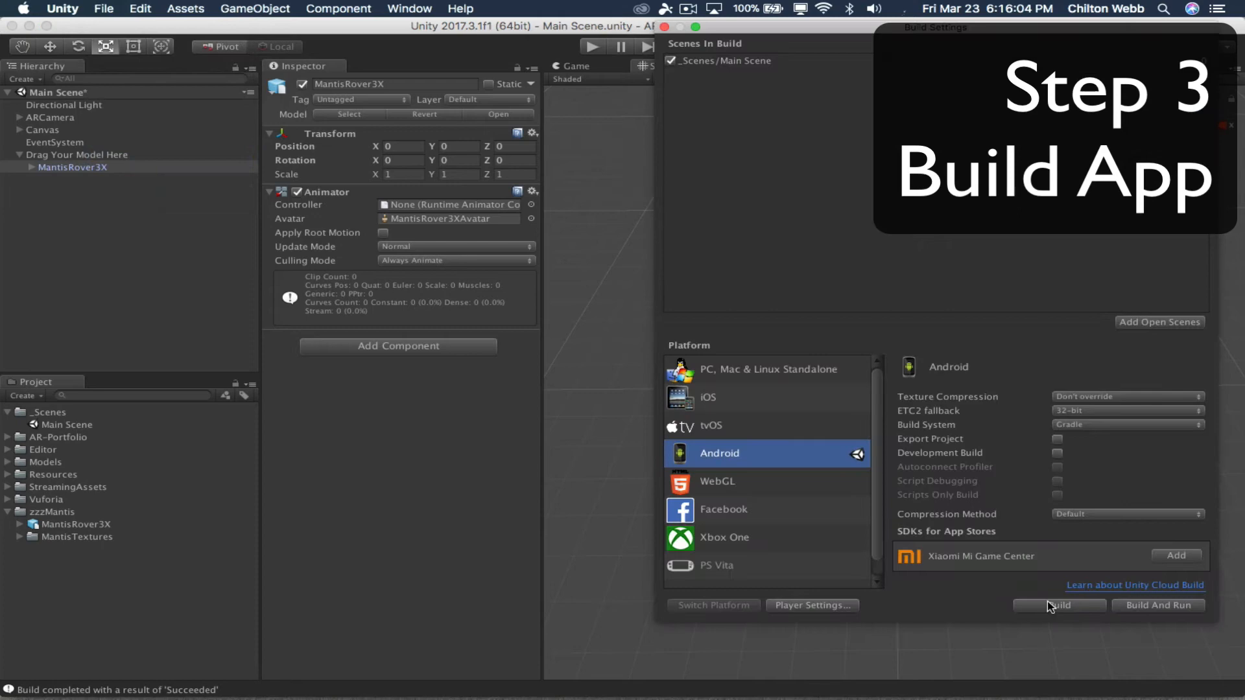
click(1058, 606)
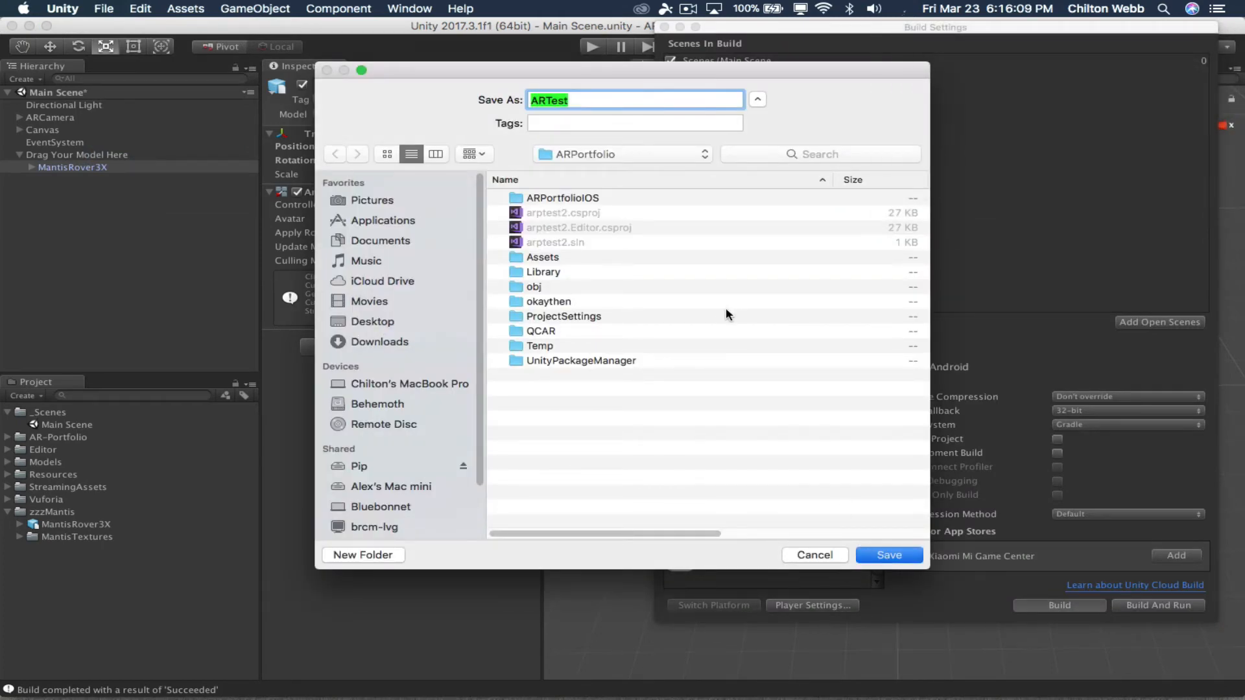
Save the build as ARTest in the ARPortfolio folder to begin building.
click(887, 554)
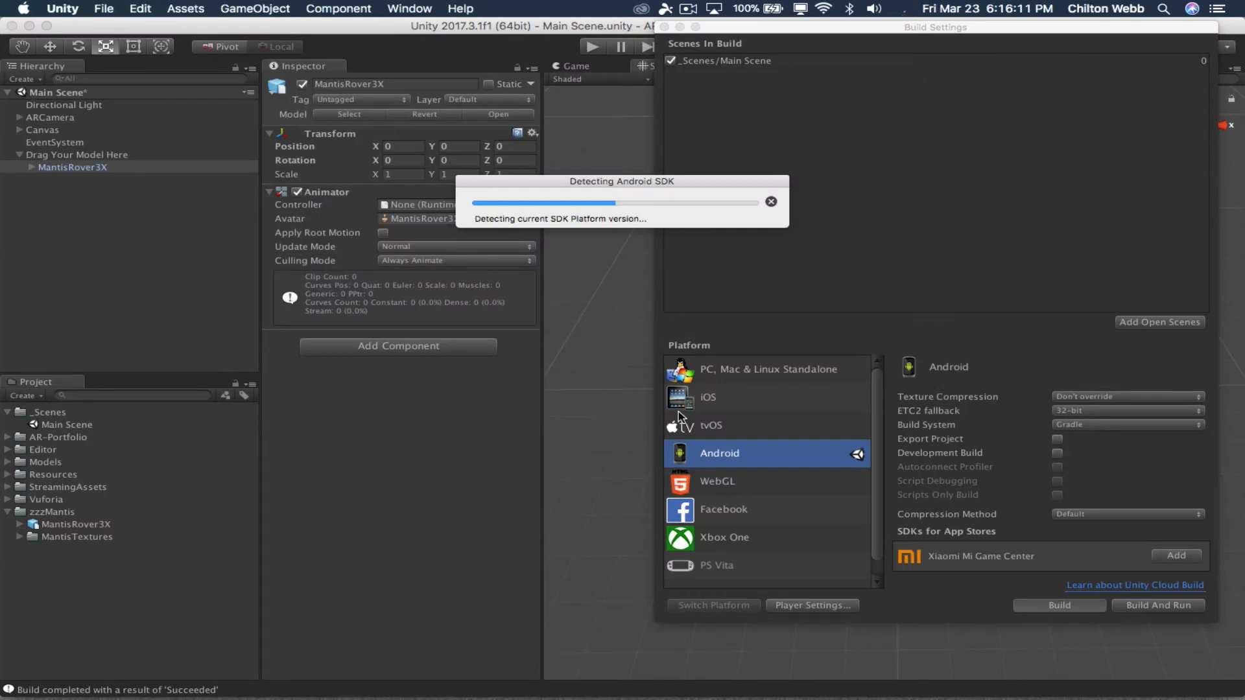